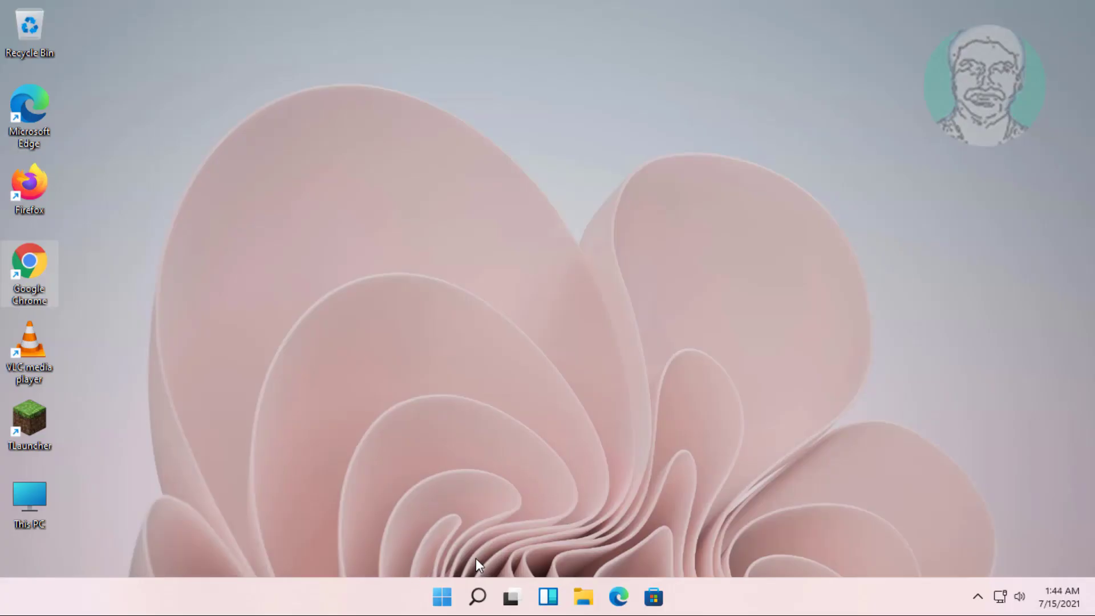
mouse_move(487, 585)
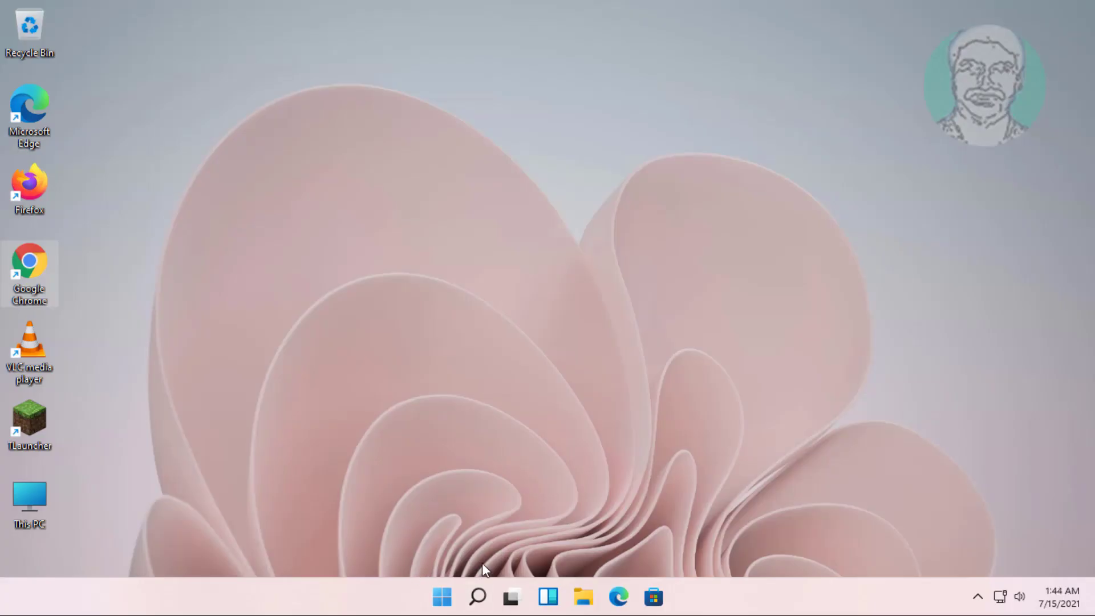
Search the taskbar for 'device manager' and launch Device Manager
click(474, 596)
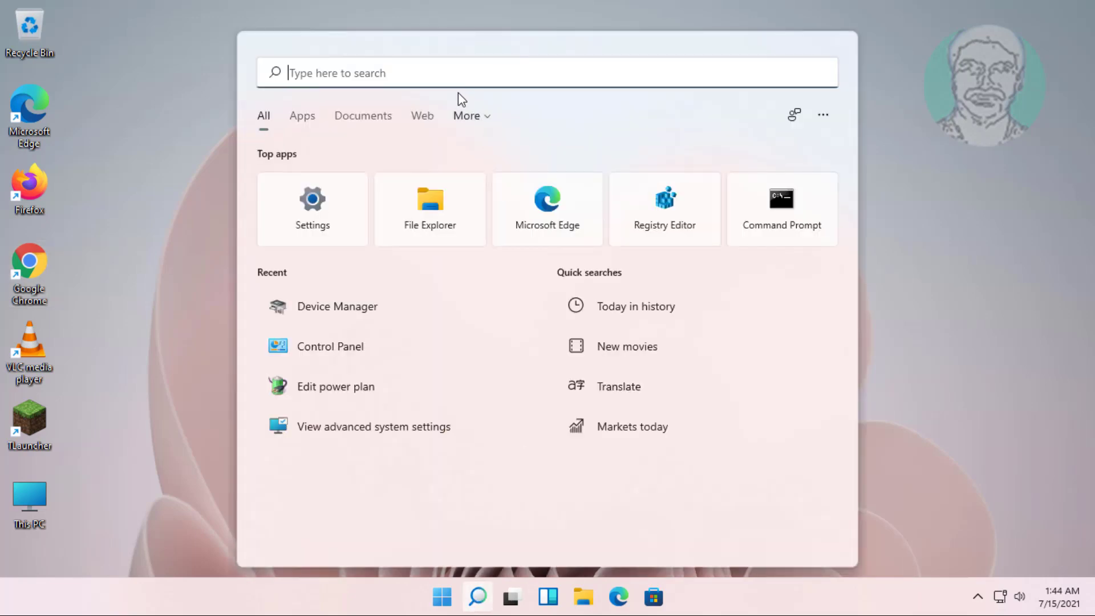
text(device Manager)
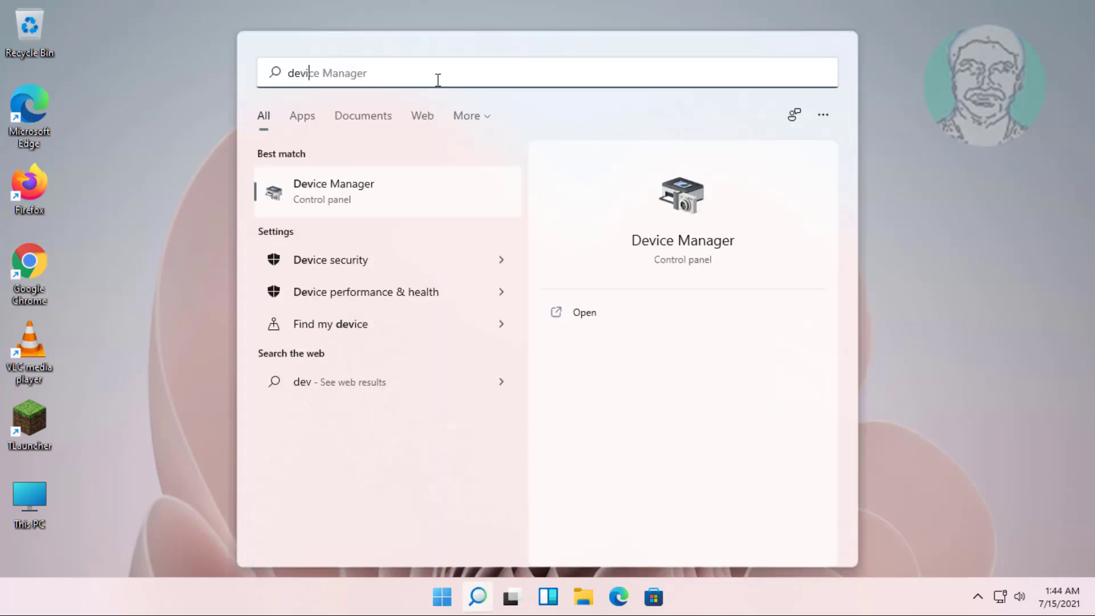
text(device manager)
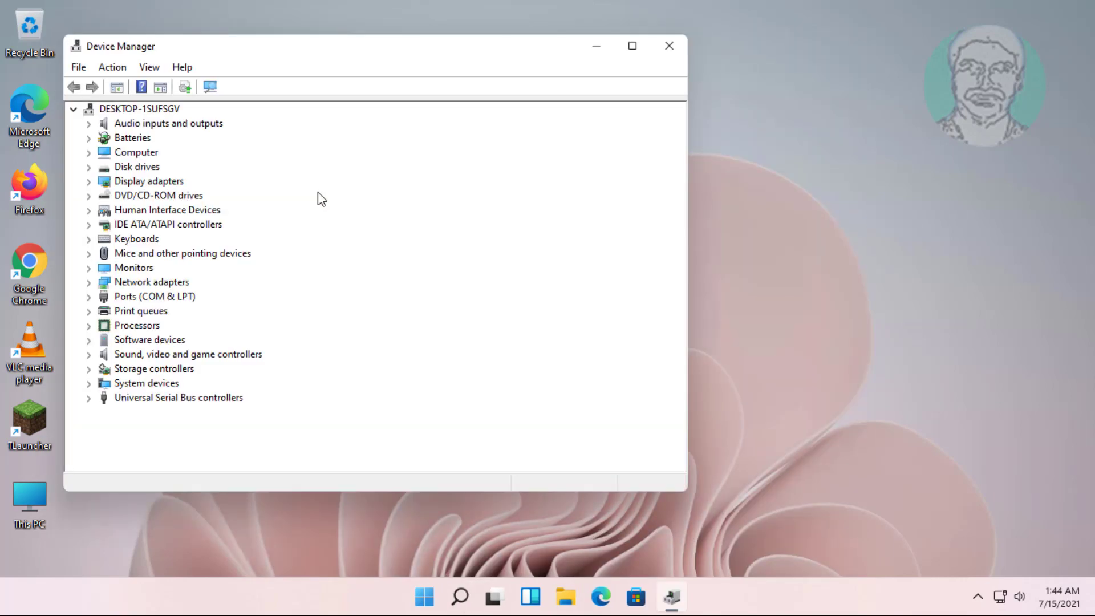
Expand Mice and other pointing devices and right-click the last VMware USB Pointing Device
click(182, 253)
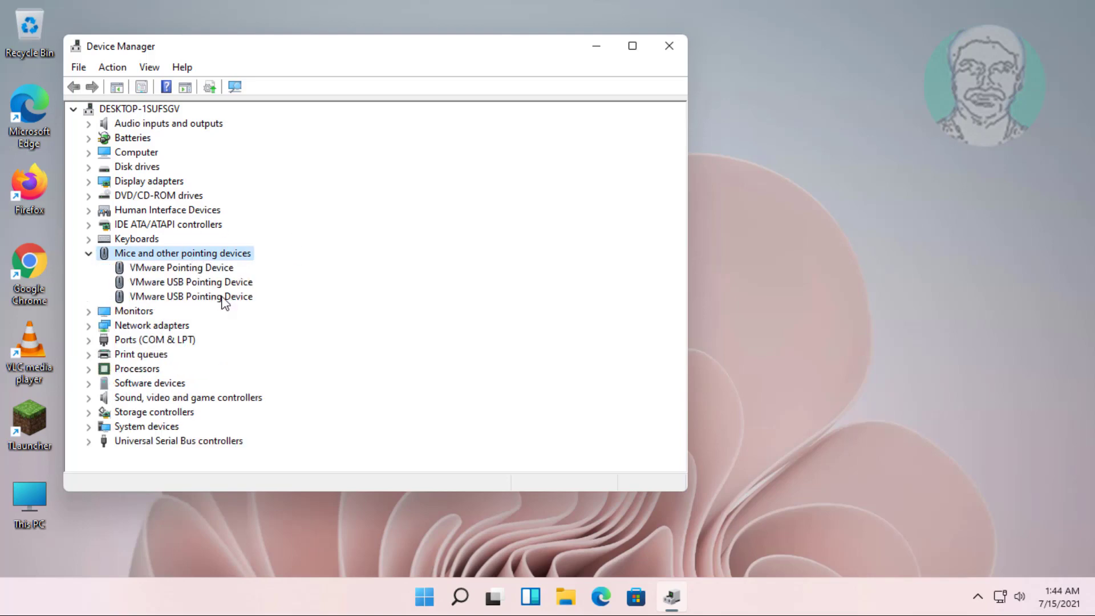
click(191, 296)
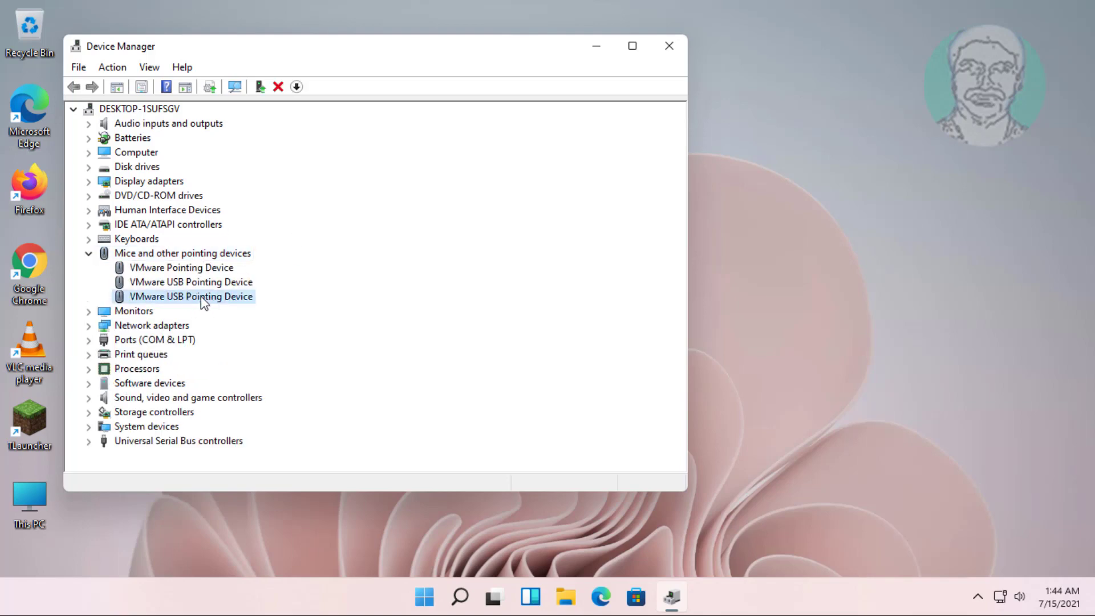
right_click(204, 297)
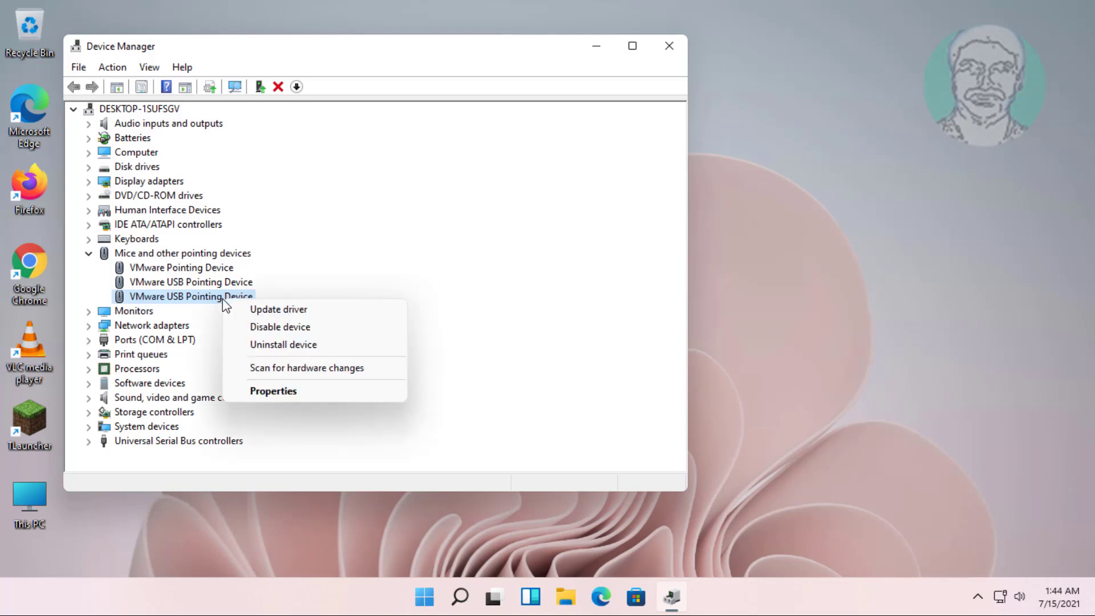
Display the pointing device's Device instance path, HID\VID_0E0F&PID_0003, on its Details tab
click(273, 391)
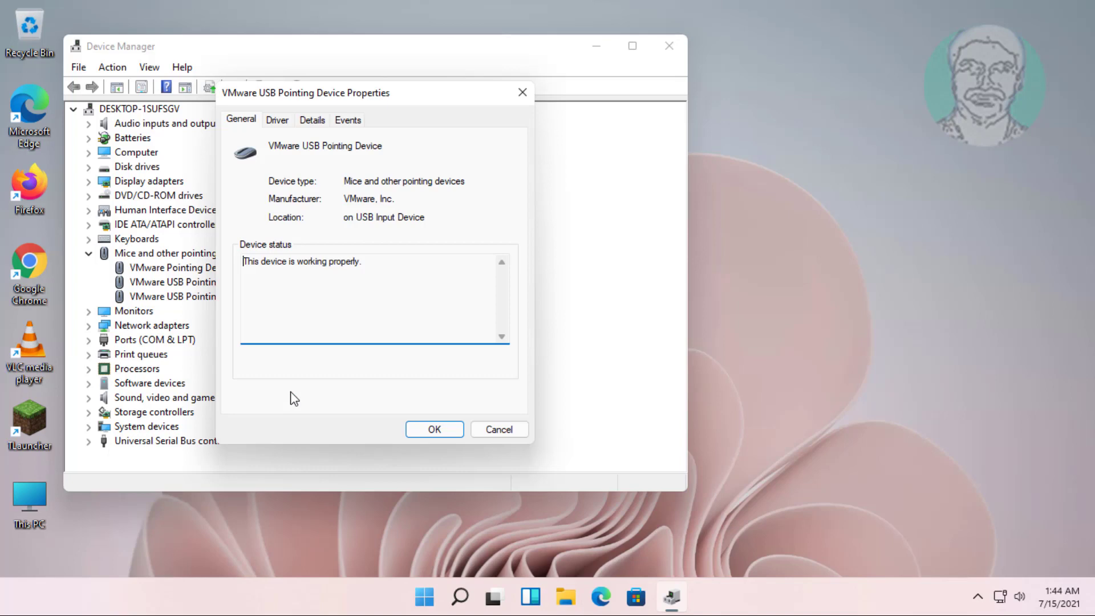
click(312, 120)
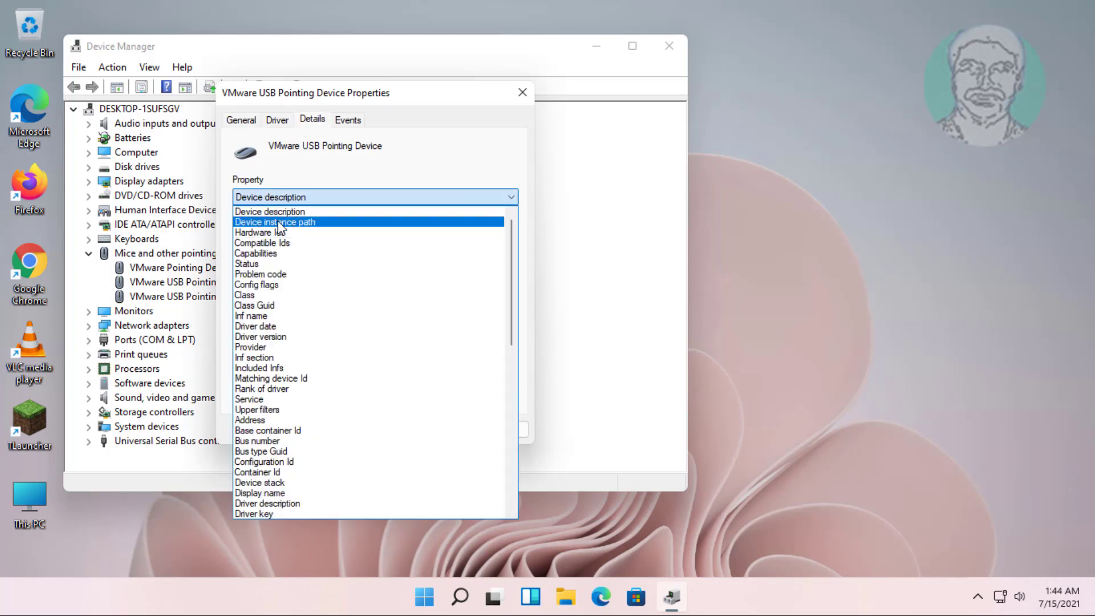
click(275, 222)
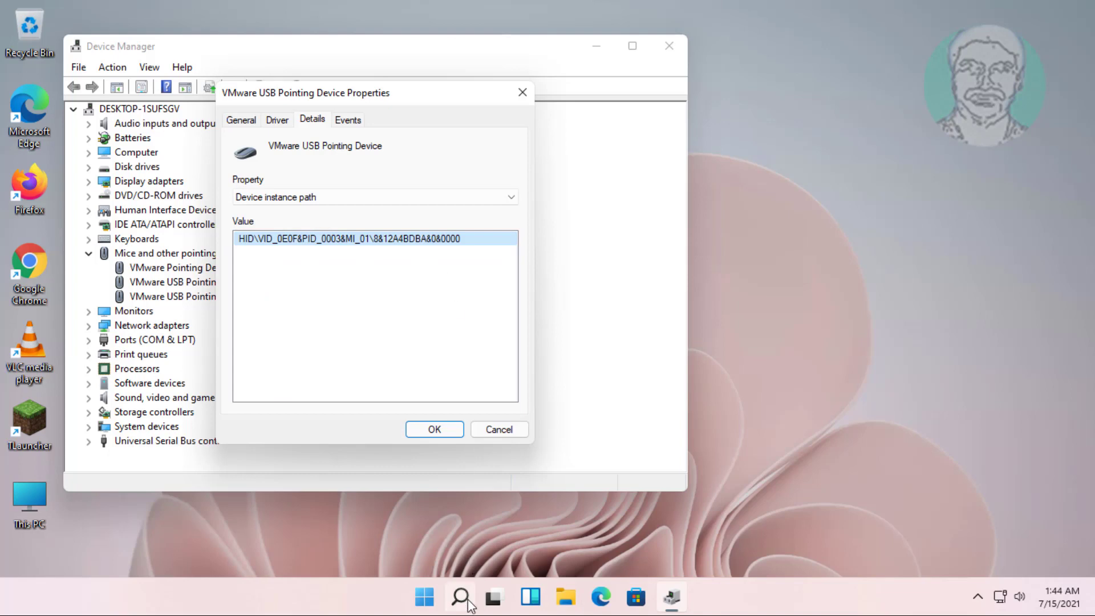
mouse_move(457, 607)
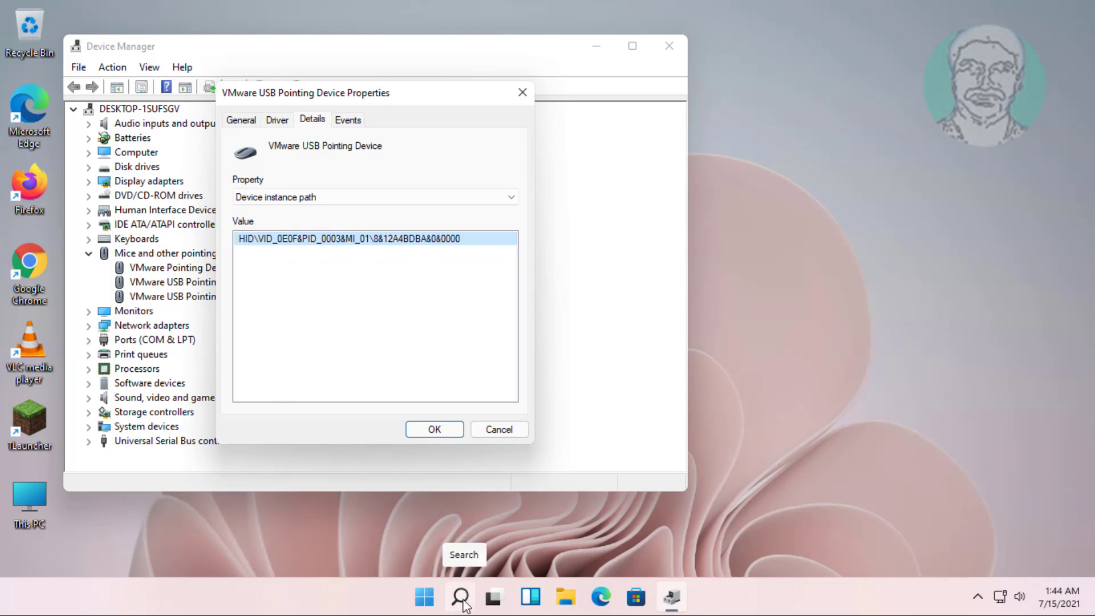
Search for 'reg' and launch Registry Editor from the results
text(regedit)
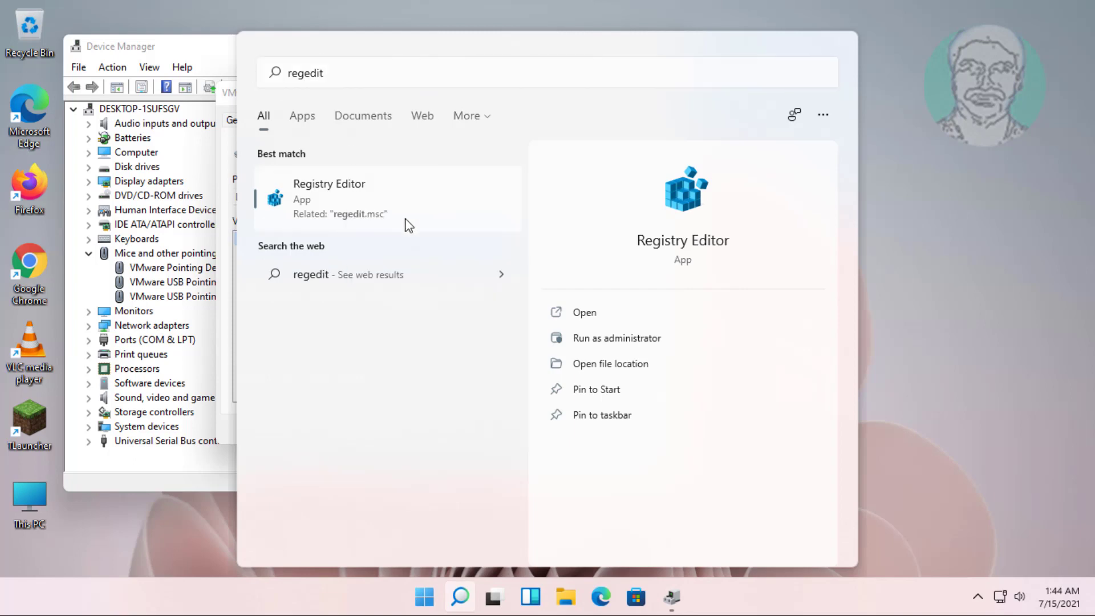
click(329, 198)
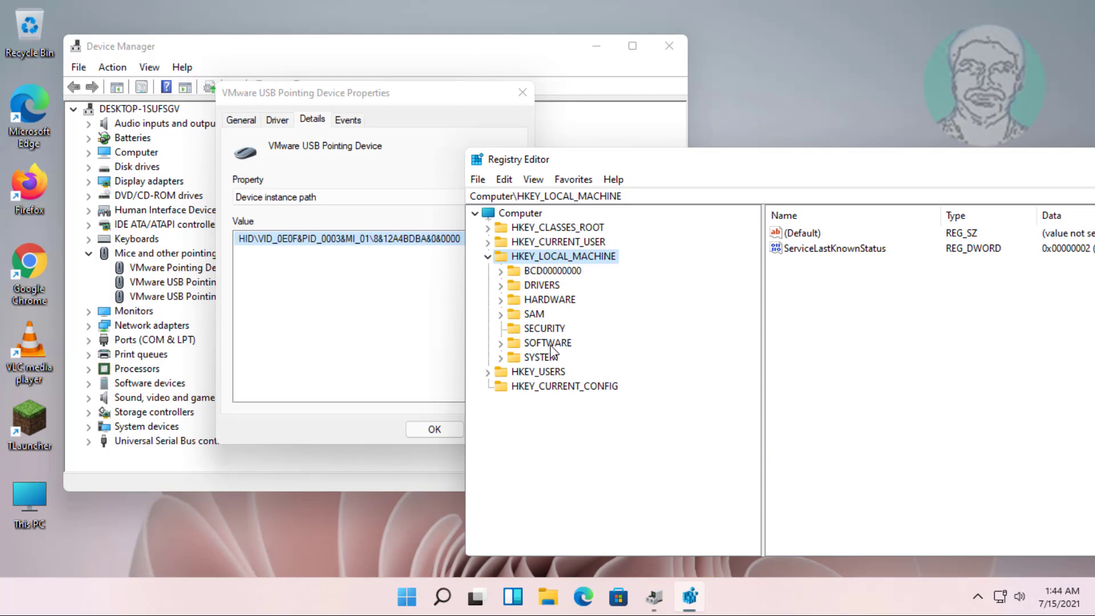
Expand HKEY_LOCAL_MACHINE\SYSTEM\CurrentControlSet down to the Enum key
click(540, 357)
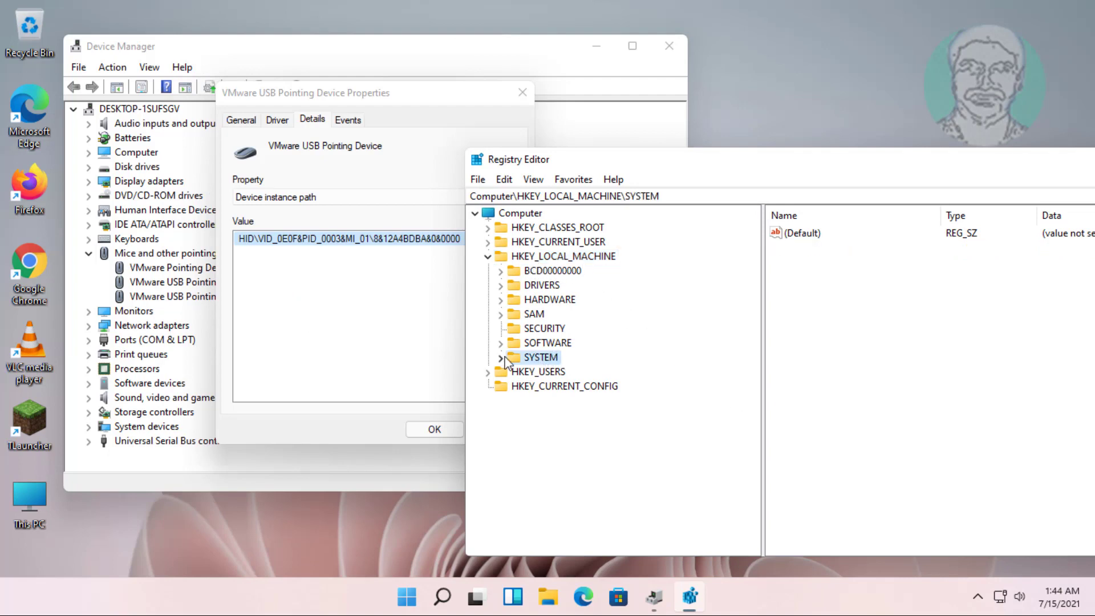
click(500, 357)
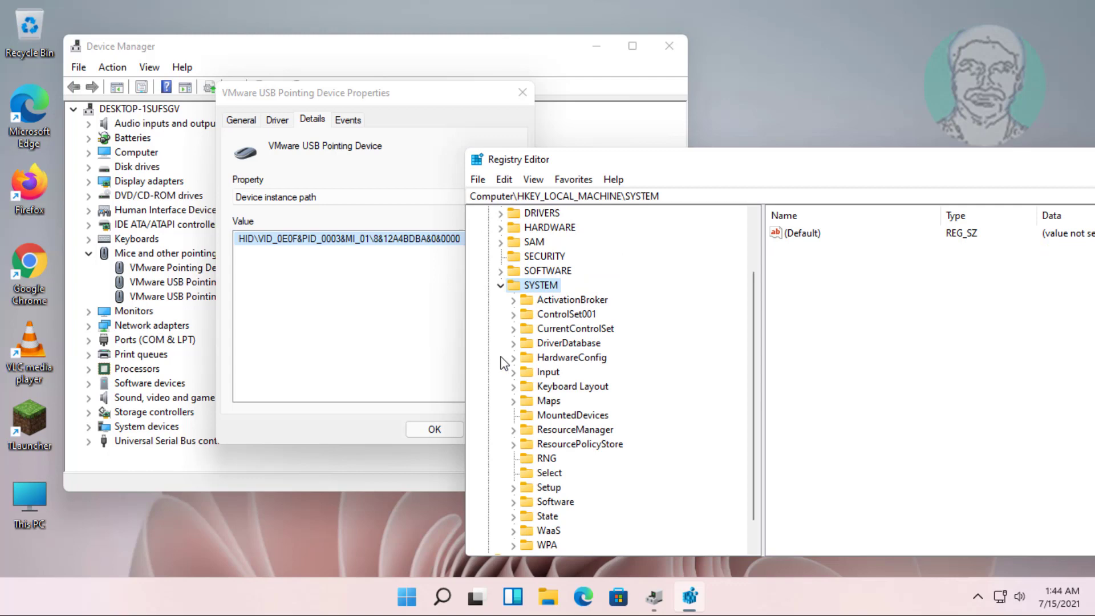
click(575, 328)
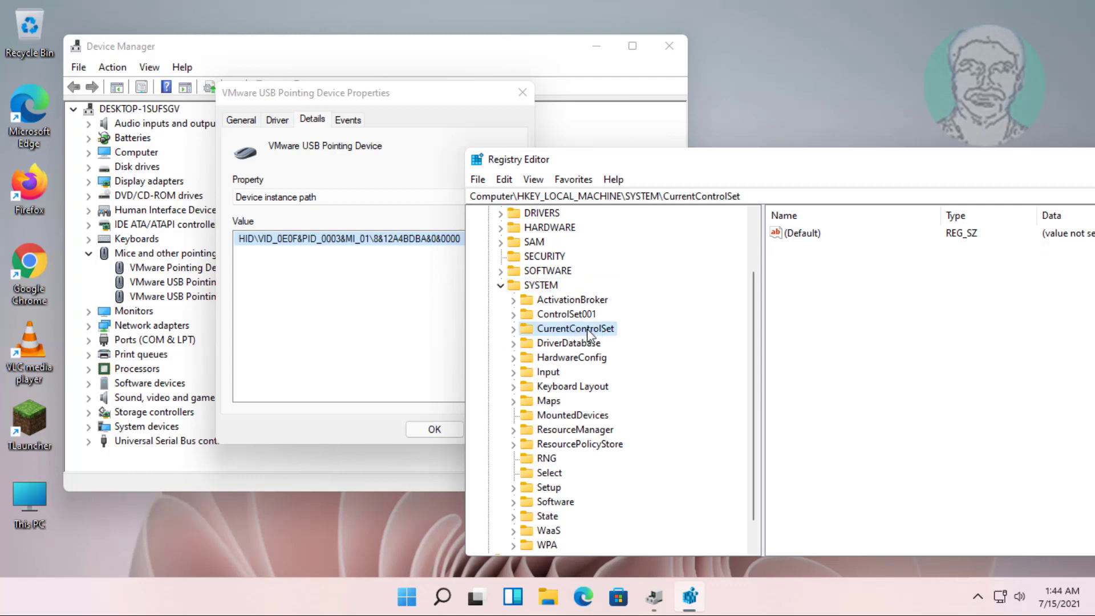
click(513, 328)
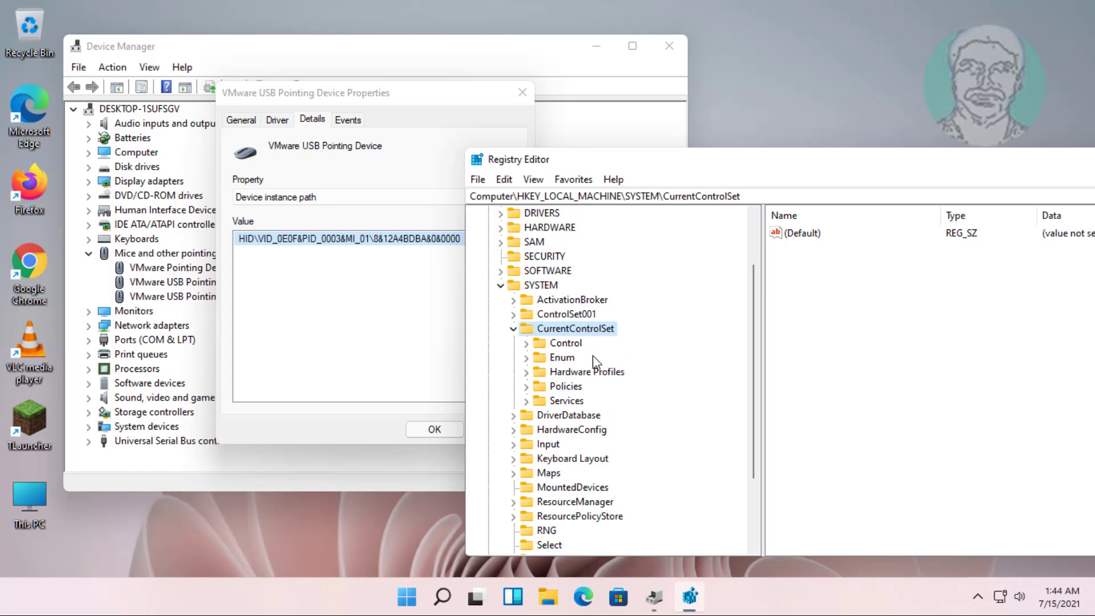
click(565, 358)
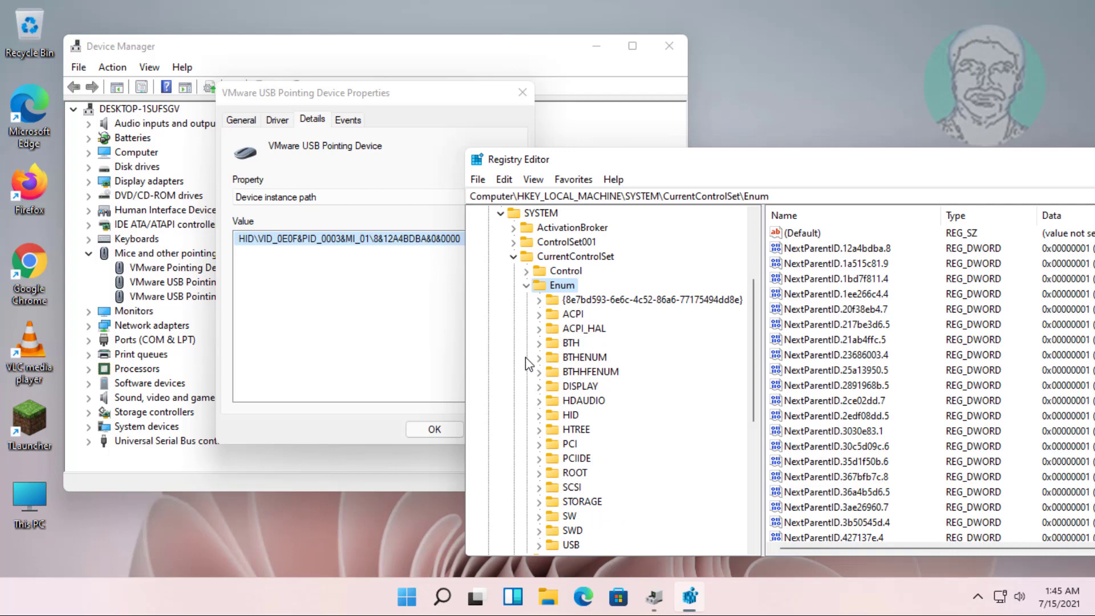
Expand HID > VID_0E0F&PID_0003&MI_01 and select the 8&12a4bdba&0&0000 key
click(569, 415)
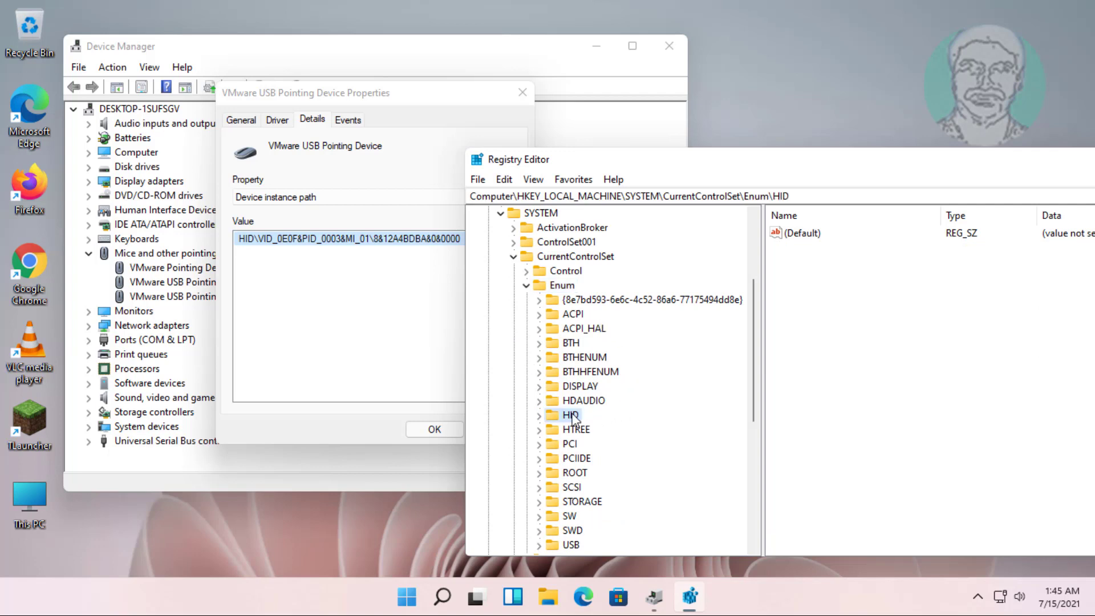
click(539, 415)
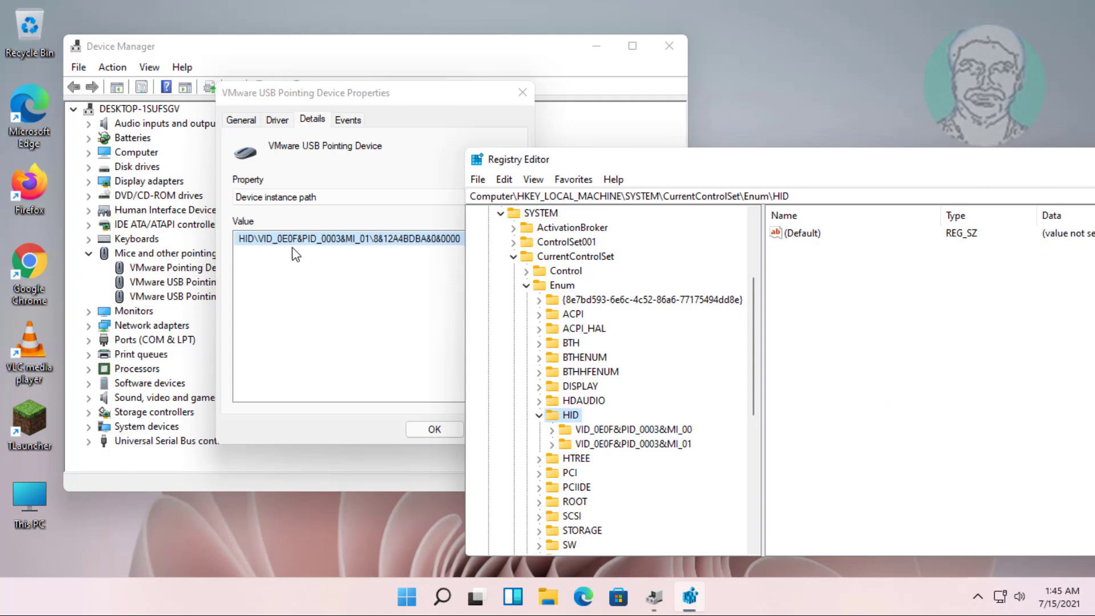
mouse_move(361, 252)
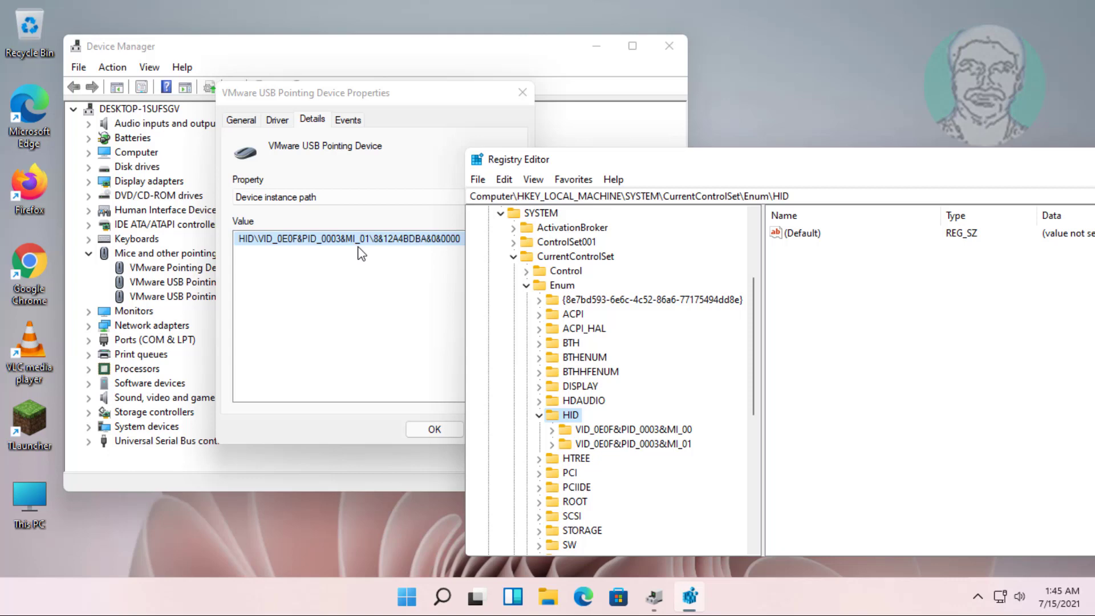
mouse_move(352, 257)
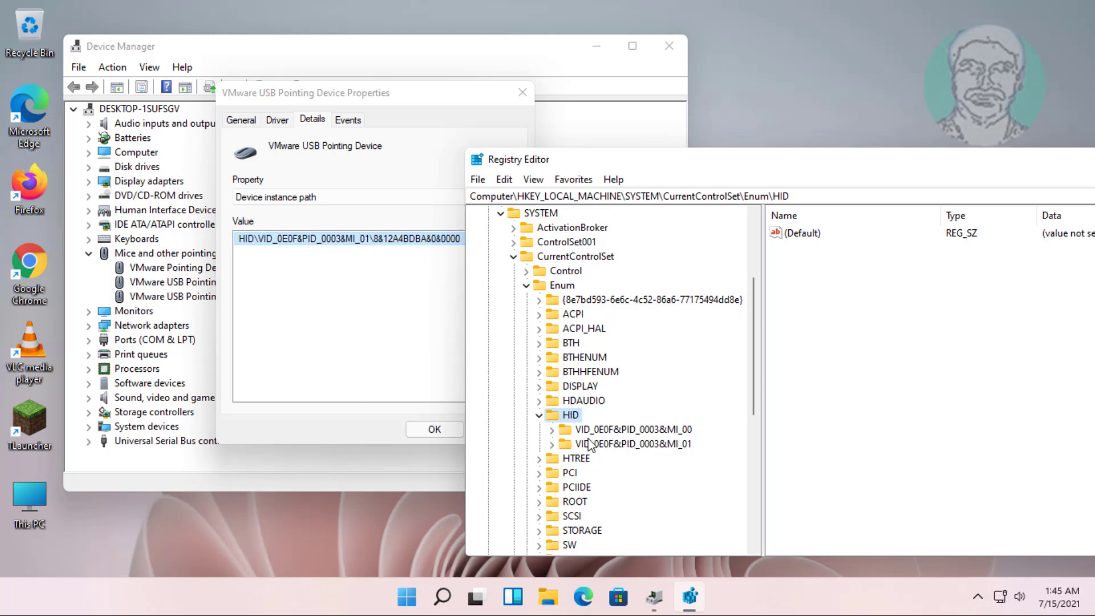
click(552, 444)
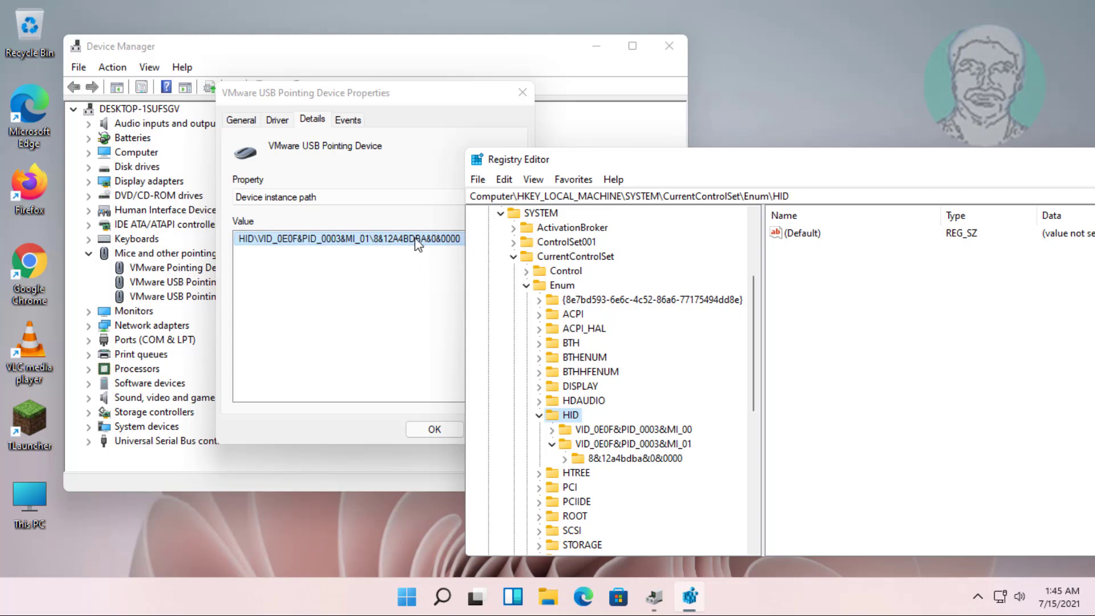
click(631, 458)
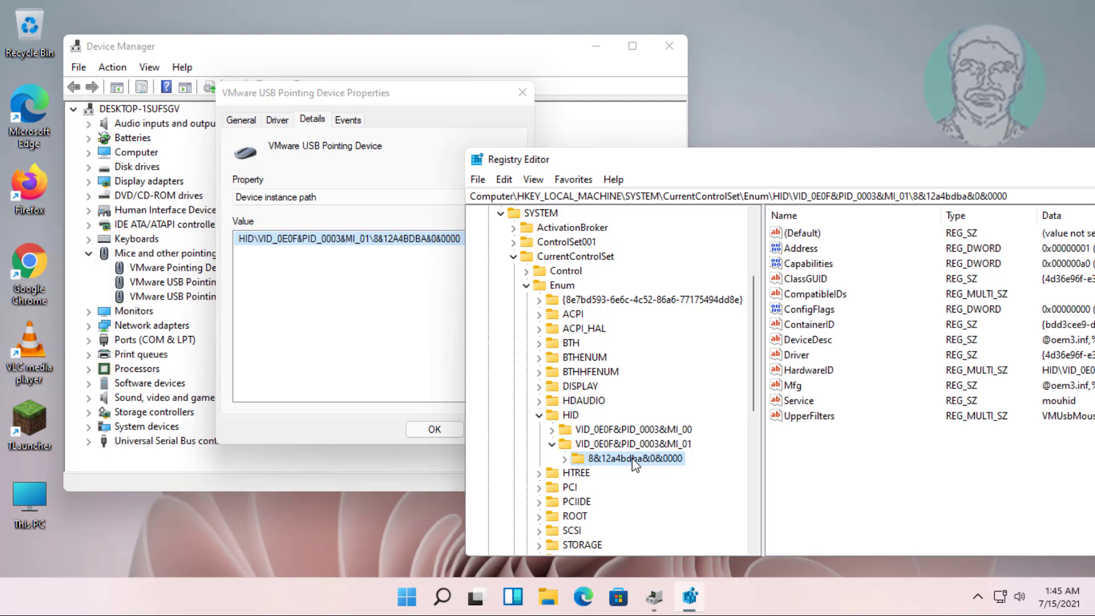
Expand the instance key, open Device Parameters, and select the FlipFlopWheel value
click(564, 459)
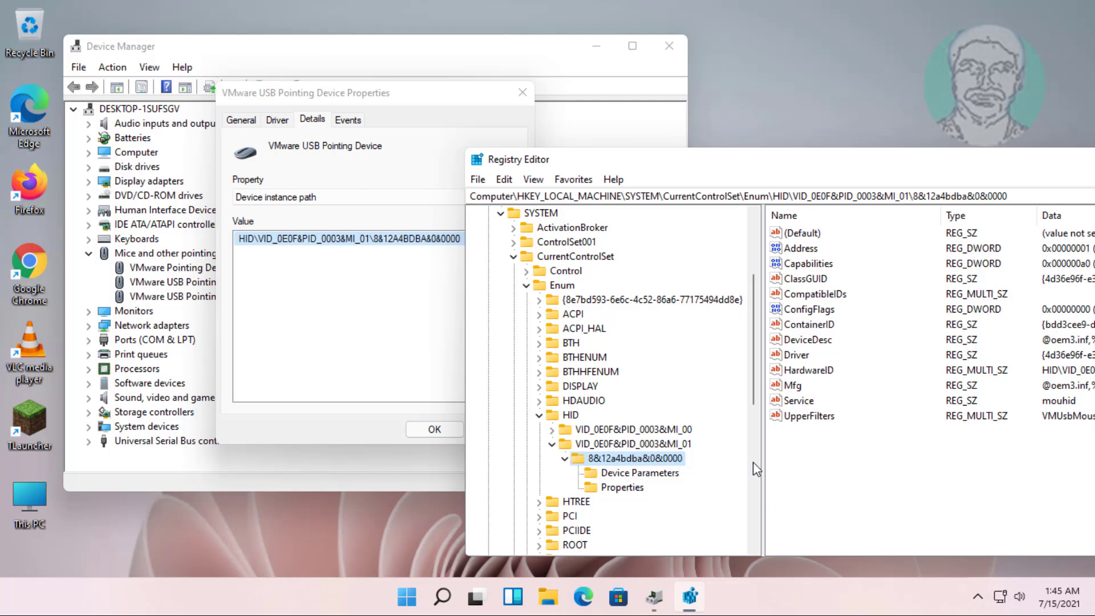
click(638, 473)
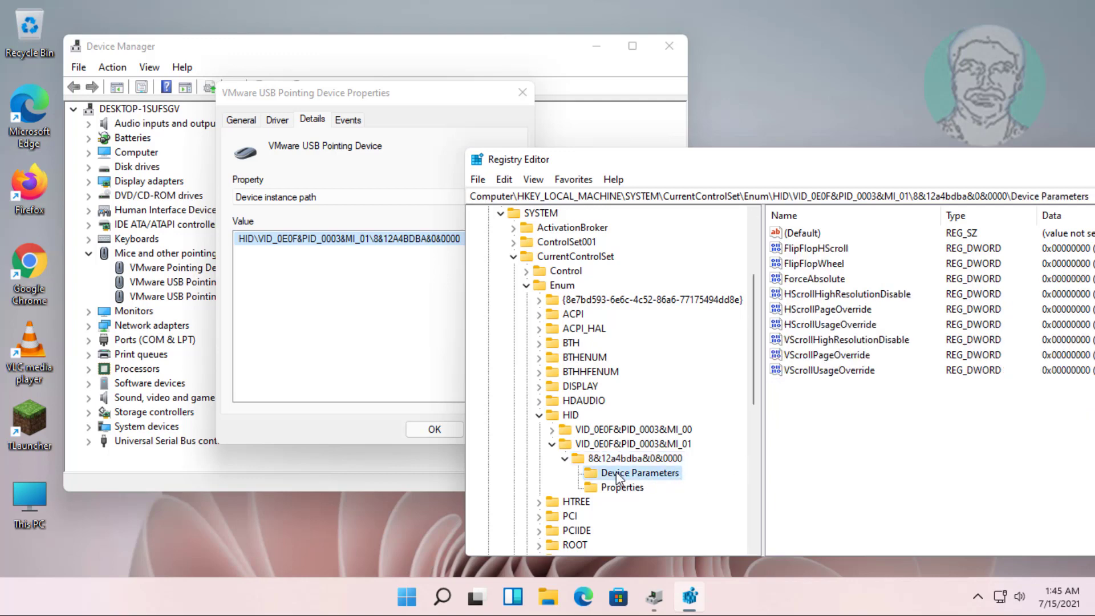
mouse_move(661, 493)
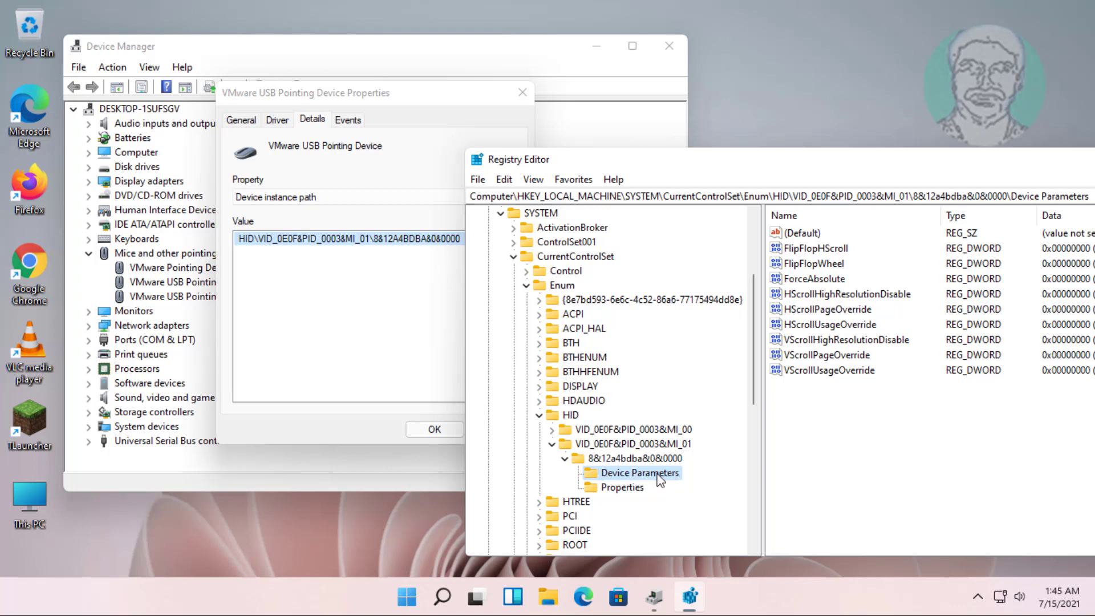
click(812, 263)
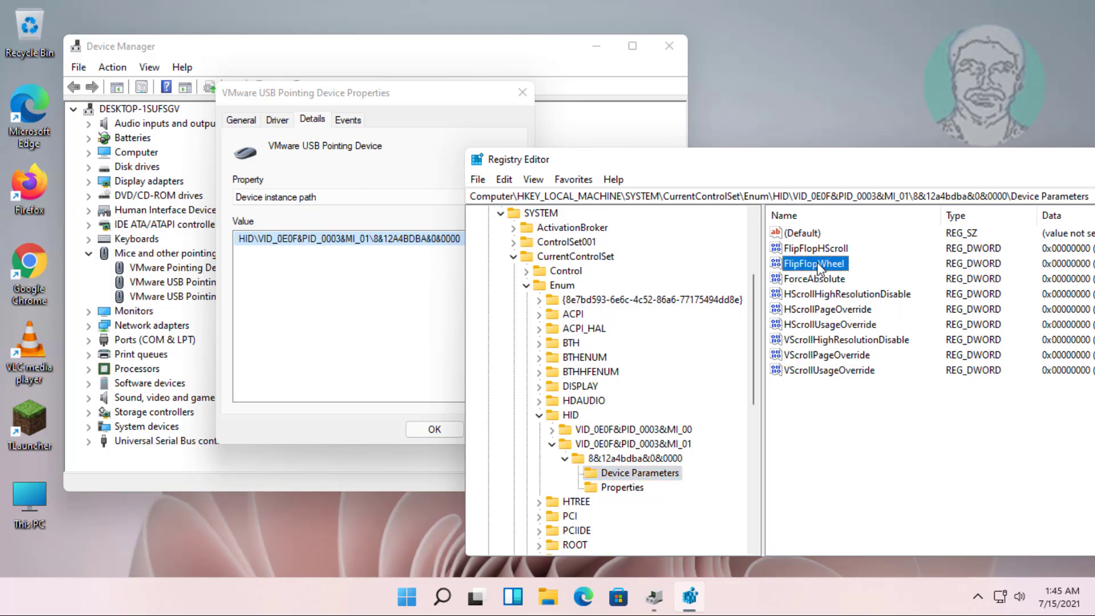
Change FlipFlopWheel's value data to 1 and confirm
double_click(817, 263)
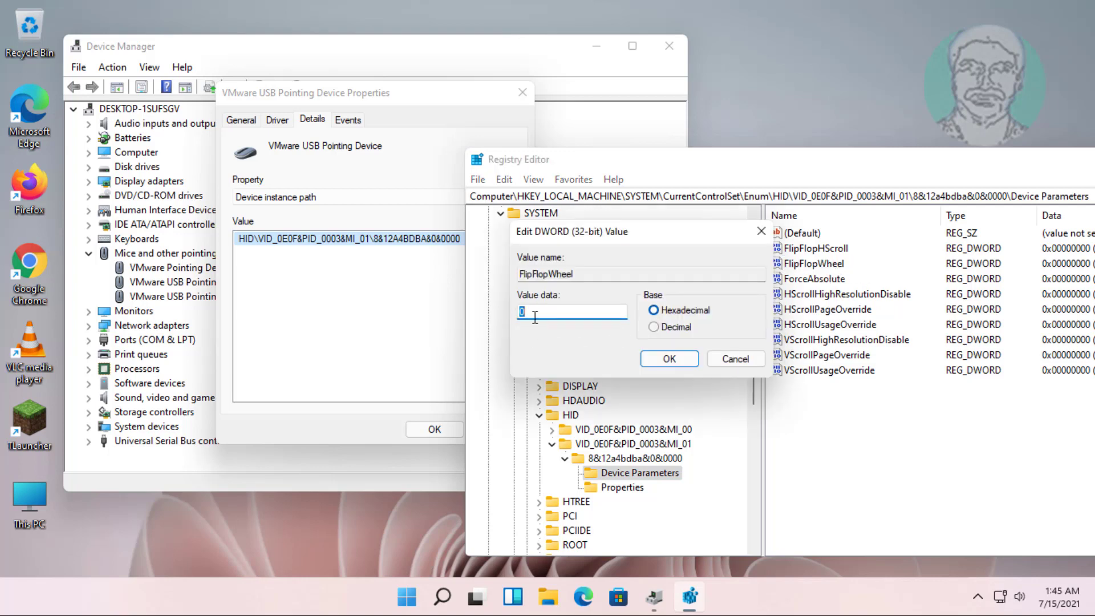
text(1)
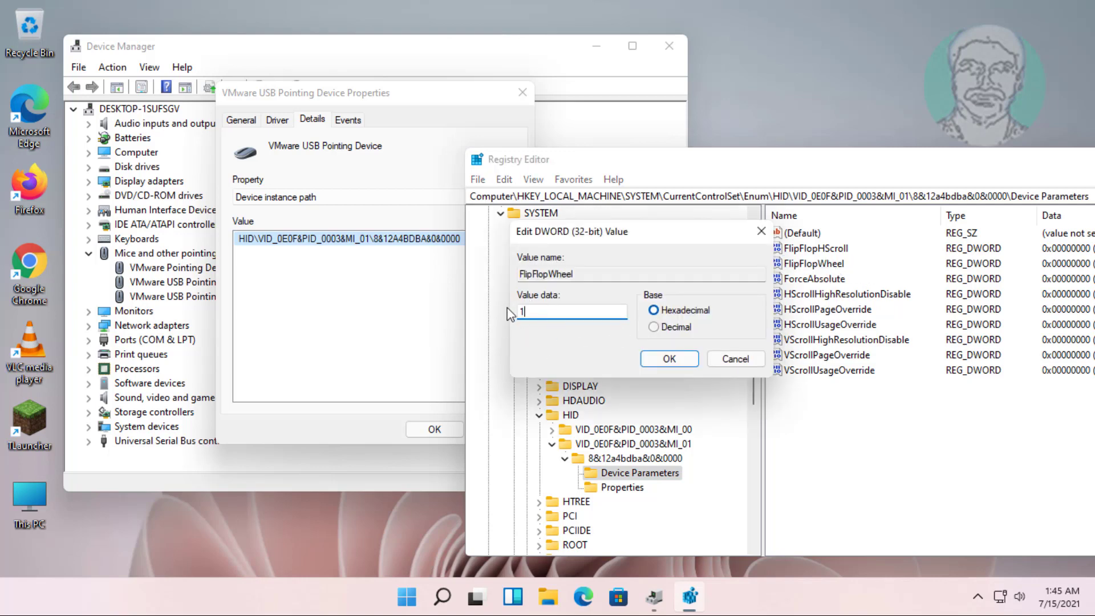
click(669, 358)
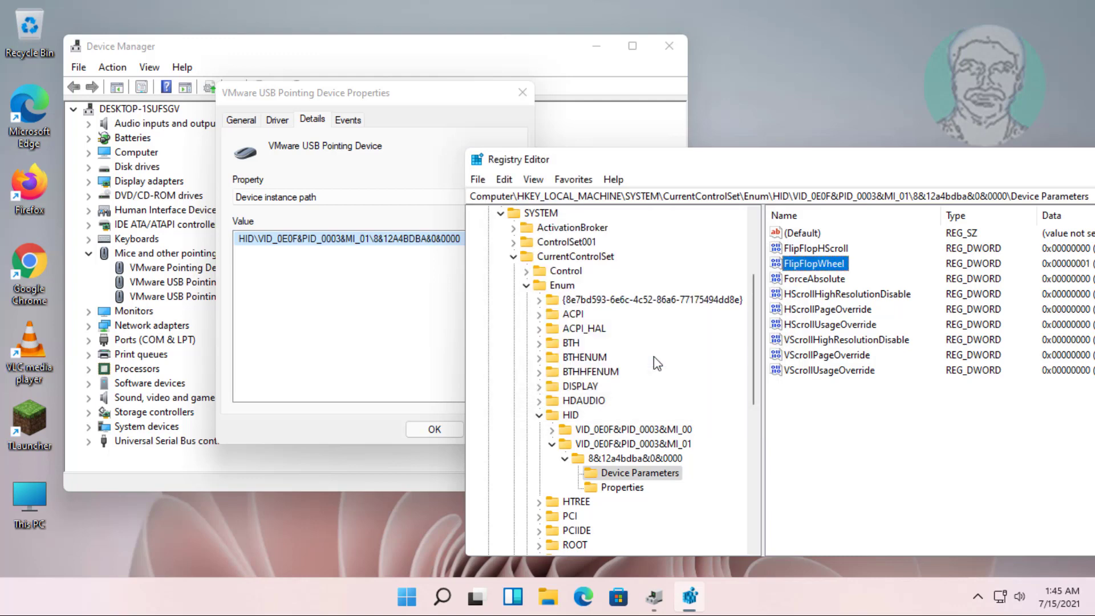
mouse_move(860, 285)
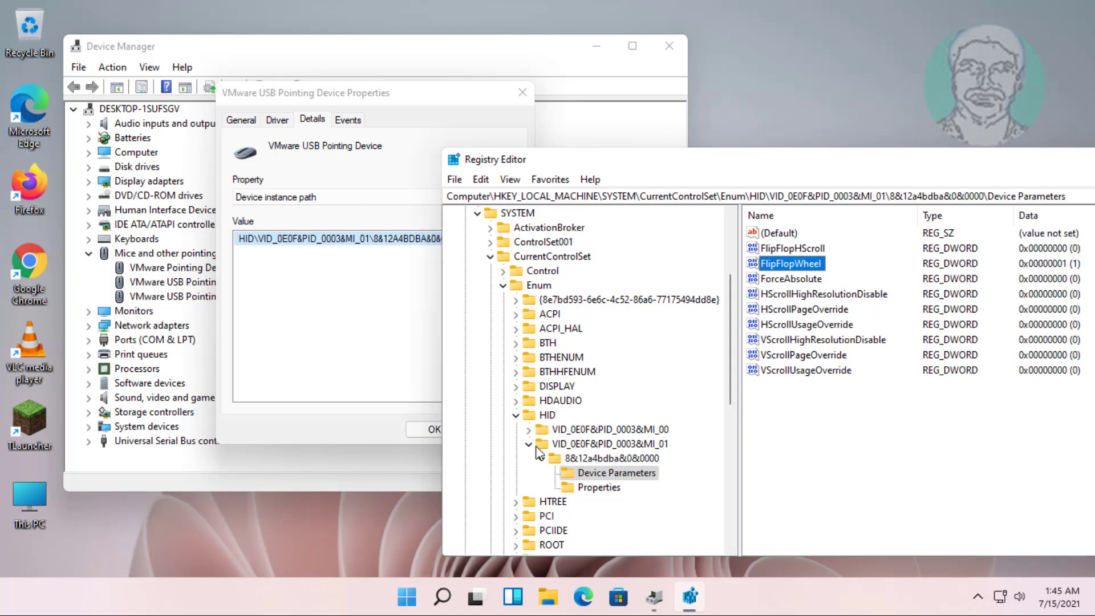
Close the Registry Editor window
click(540, 285)
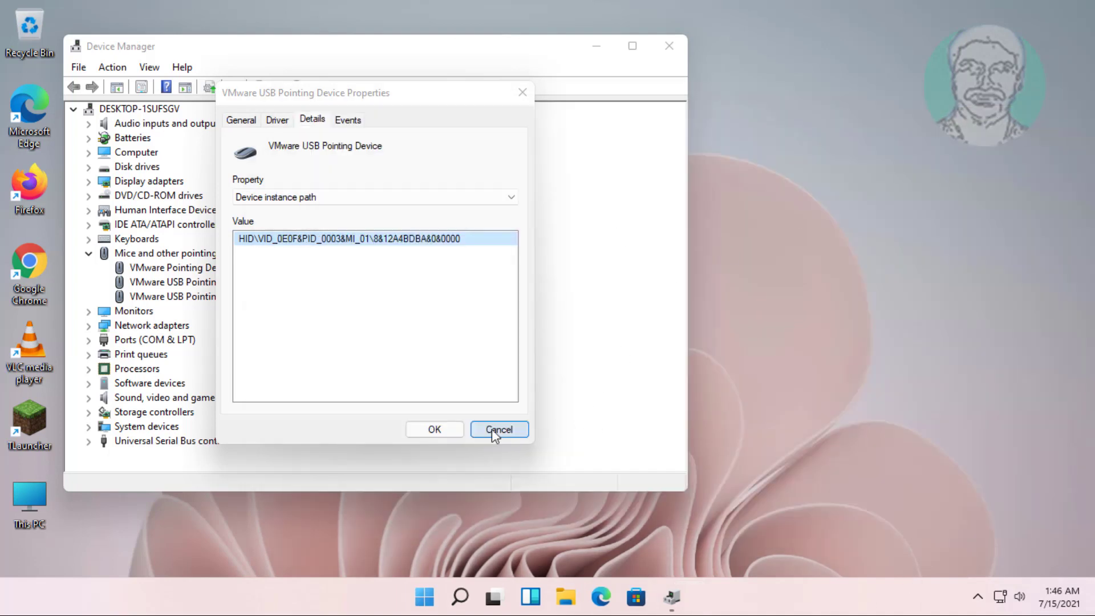
mouse_move(453, 451)
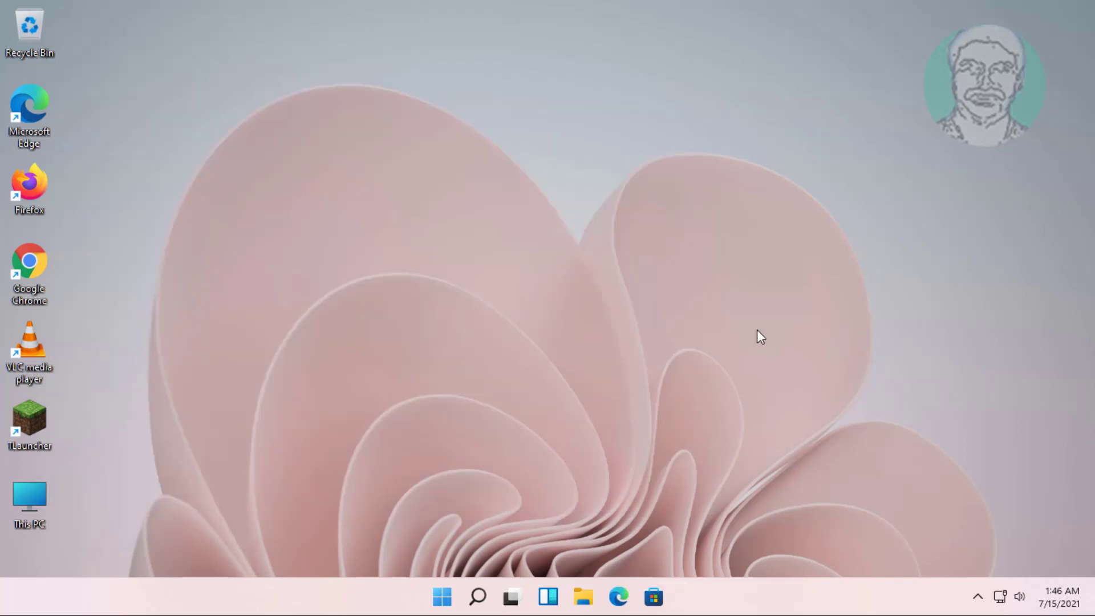
mouse_move(474, 549)
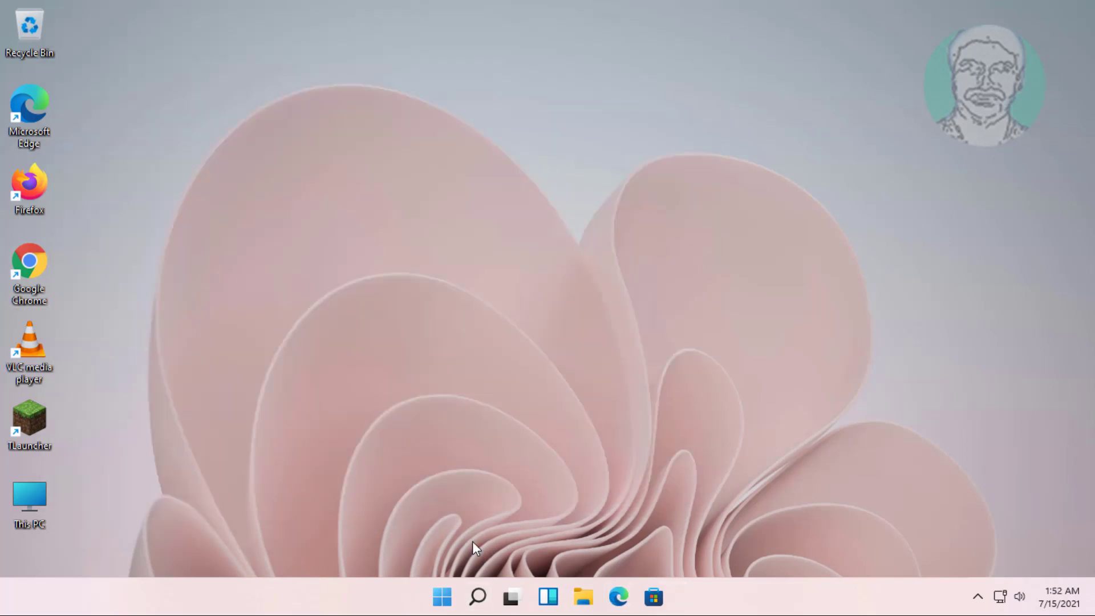
mouse_move(441, 600)
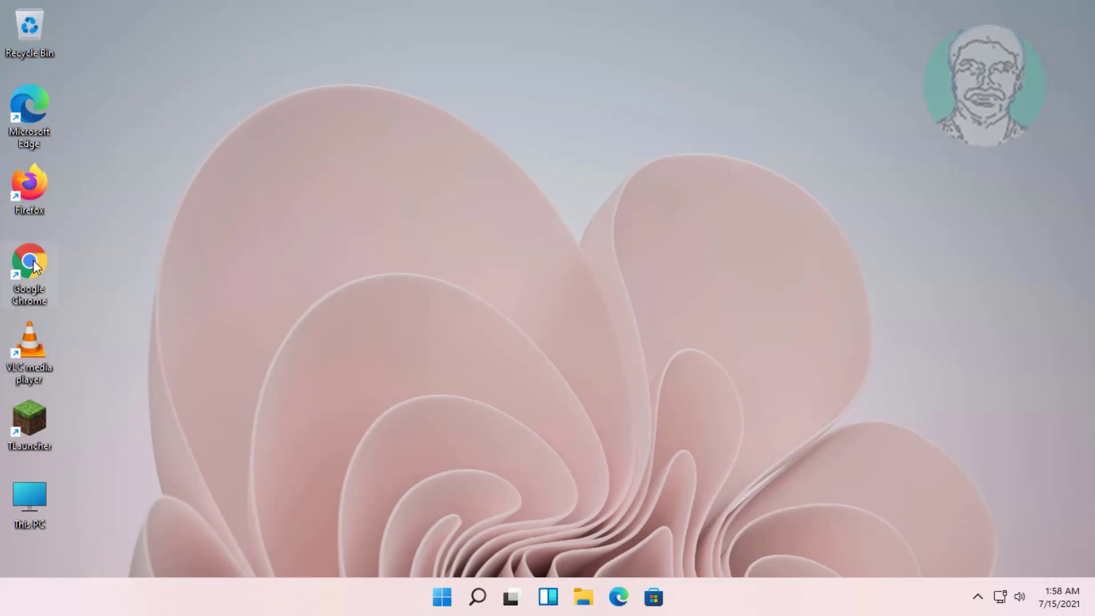
Launch Chrome and scroll the NSE India homepage down to the NSE Academy section
double_click(28, 261)
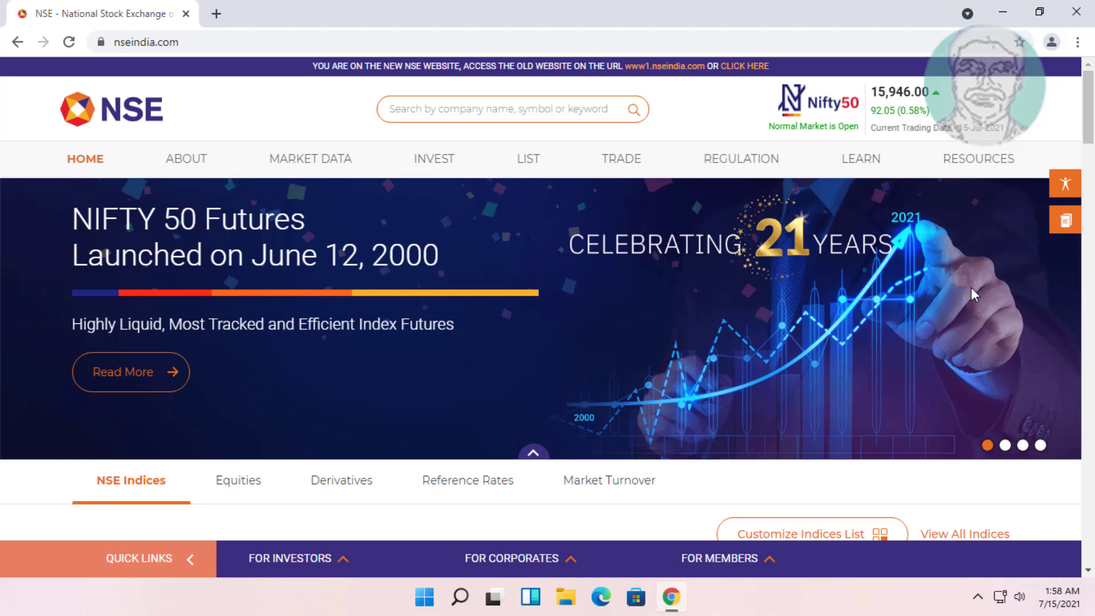
scroll(down, 3)
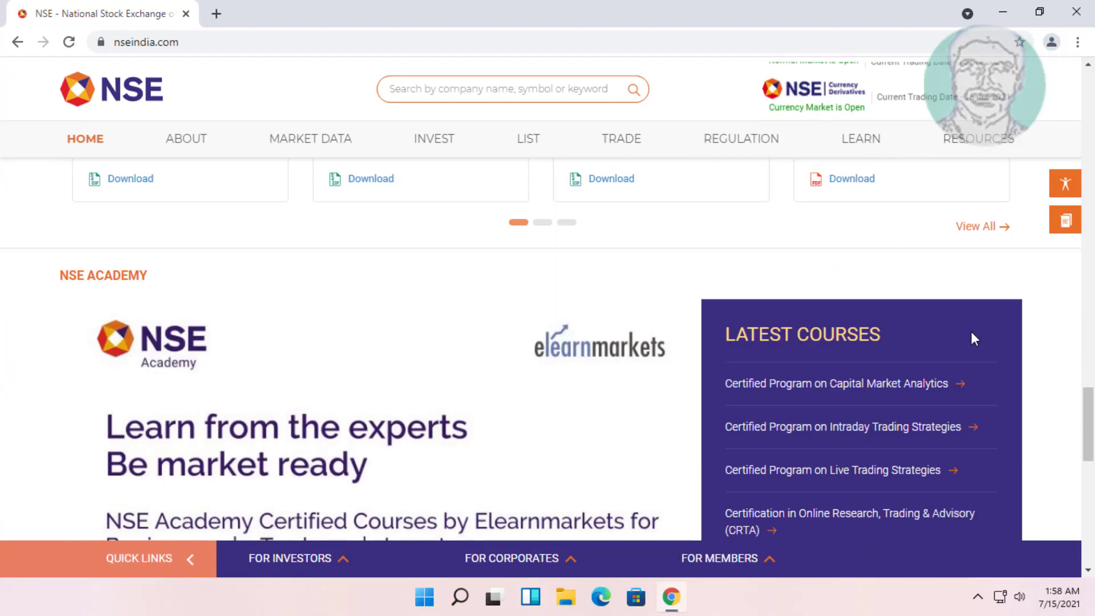